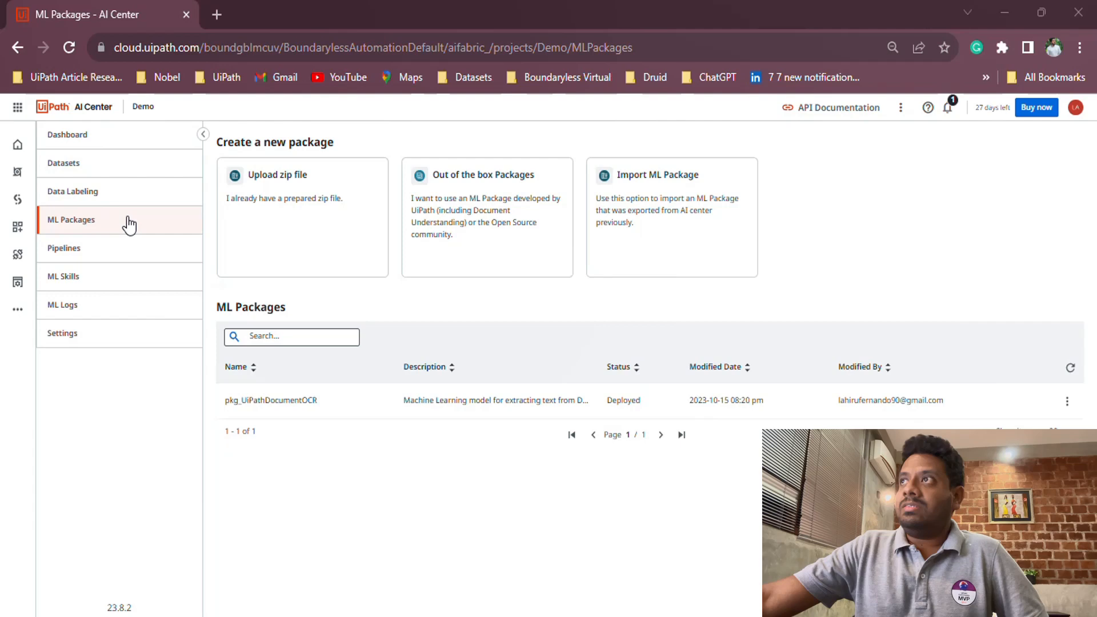
{"action": "mouse_move", "coordinate": [134, 225]}
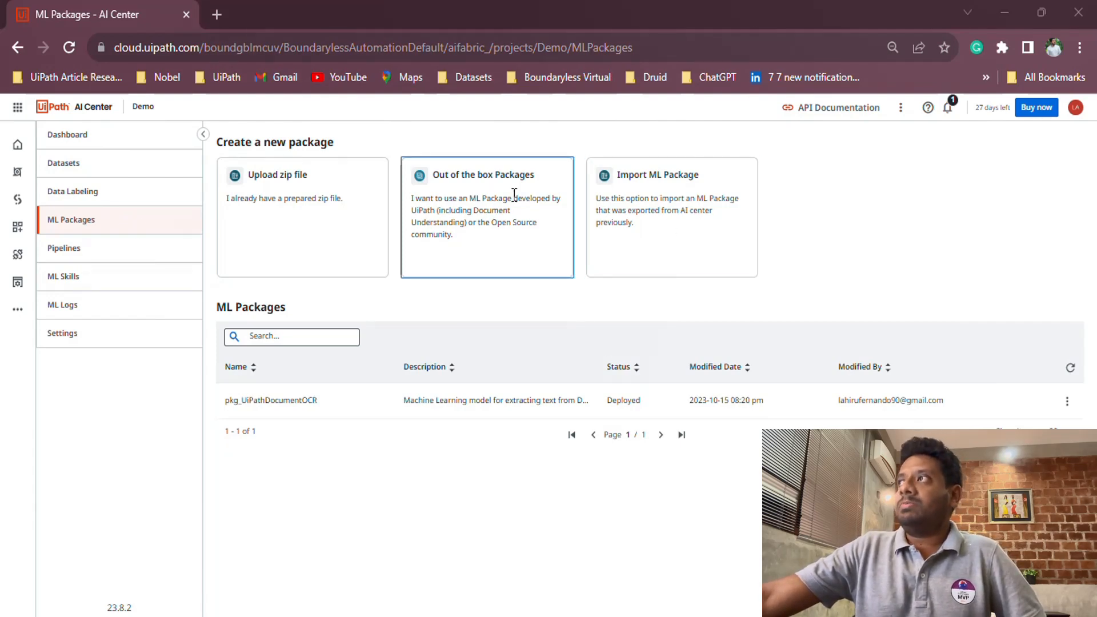
Browse Out of the box Packages under Document Understanding and select the DocumentOCR card
{"action": "left_click", "coordinate": [487, 218]}
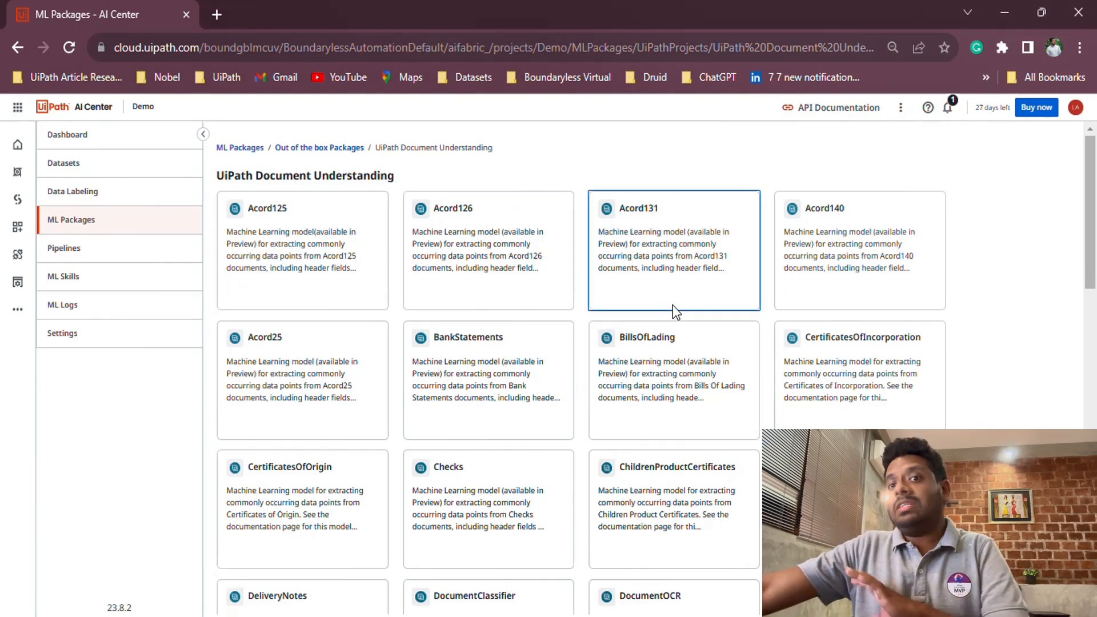
{"action": "scroll", "scroll_direction": "down", "scroll_amount": 3}
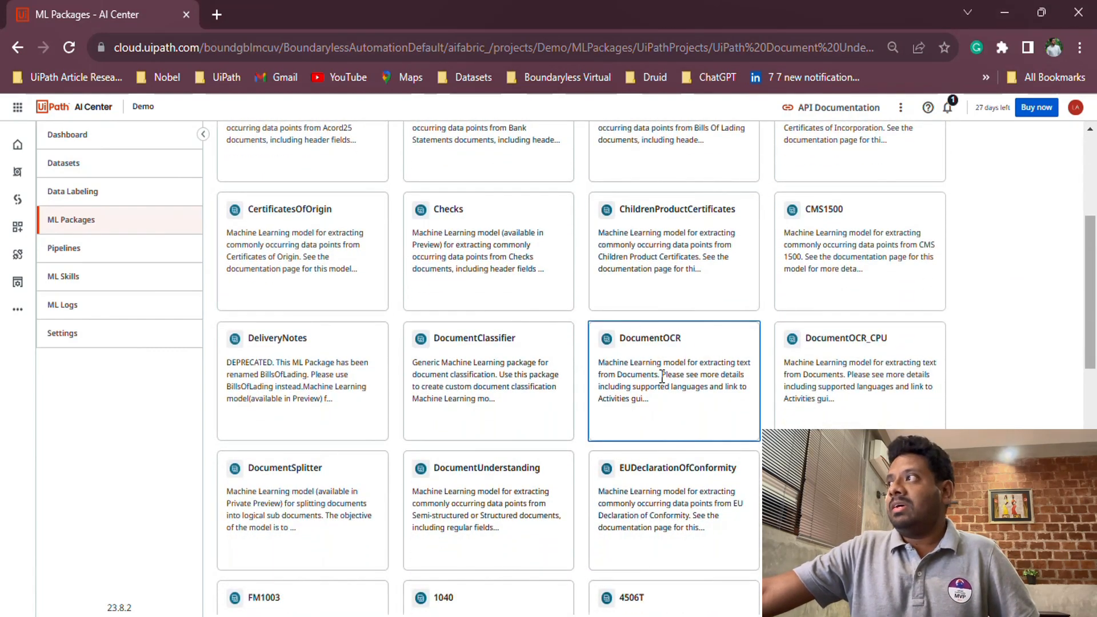
{"action": "left_click", "coordinate": [673, 382]}
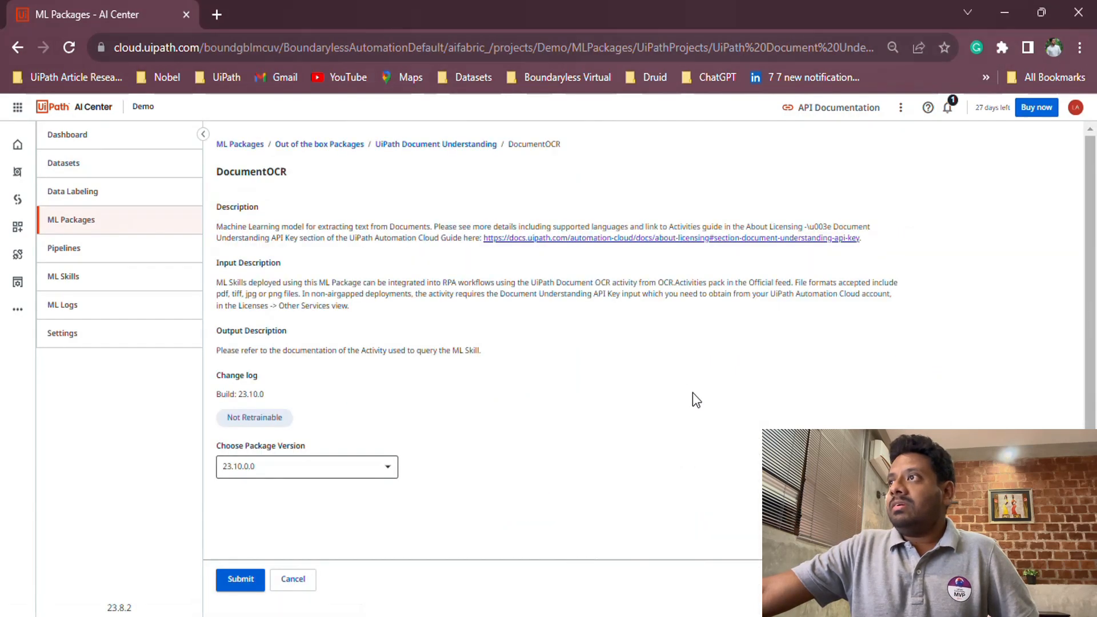
{"action": "mouse_move", "coordinate": [221, 429]}
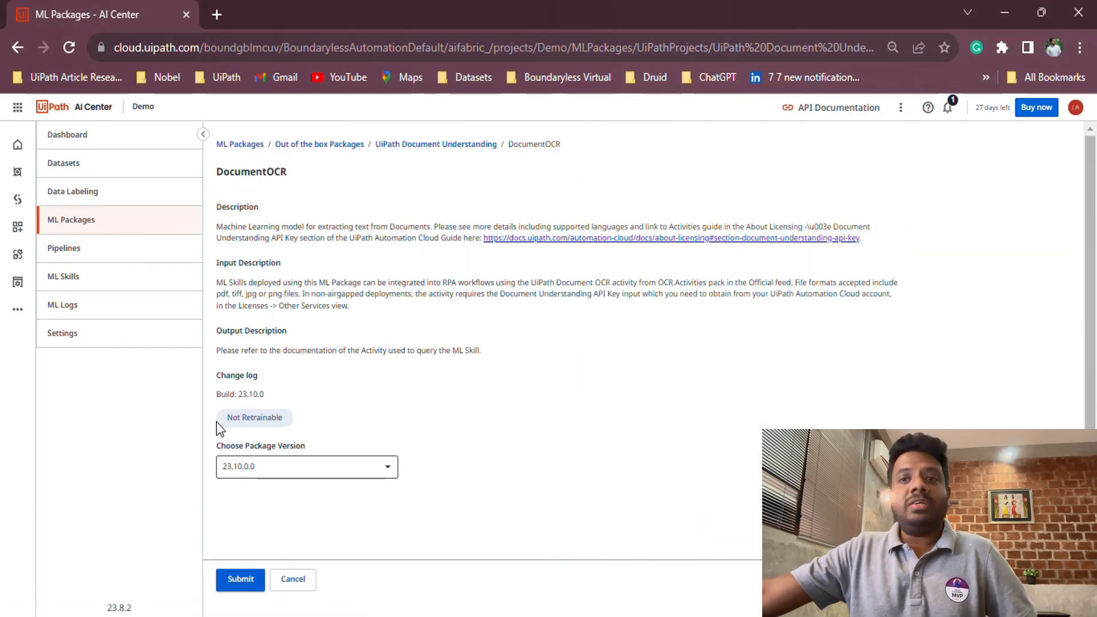
{"action": "mouse_move", "coordinate": [345, 255]}
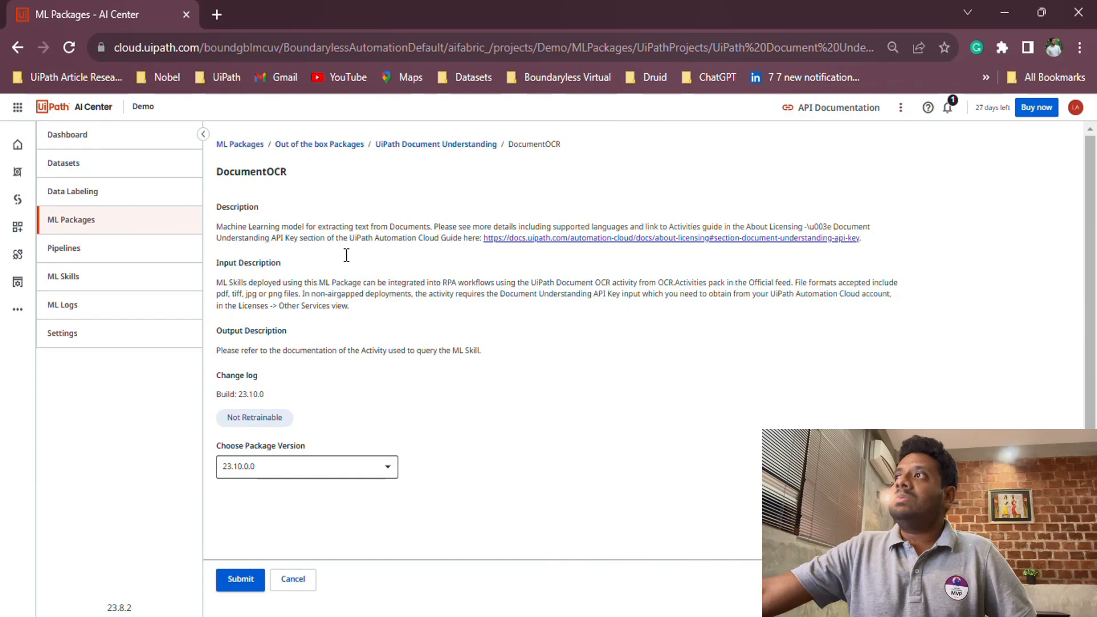
{"action": "mouse_move", "coordinate": [359, 378]}
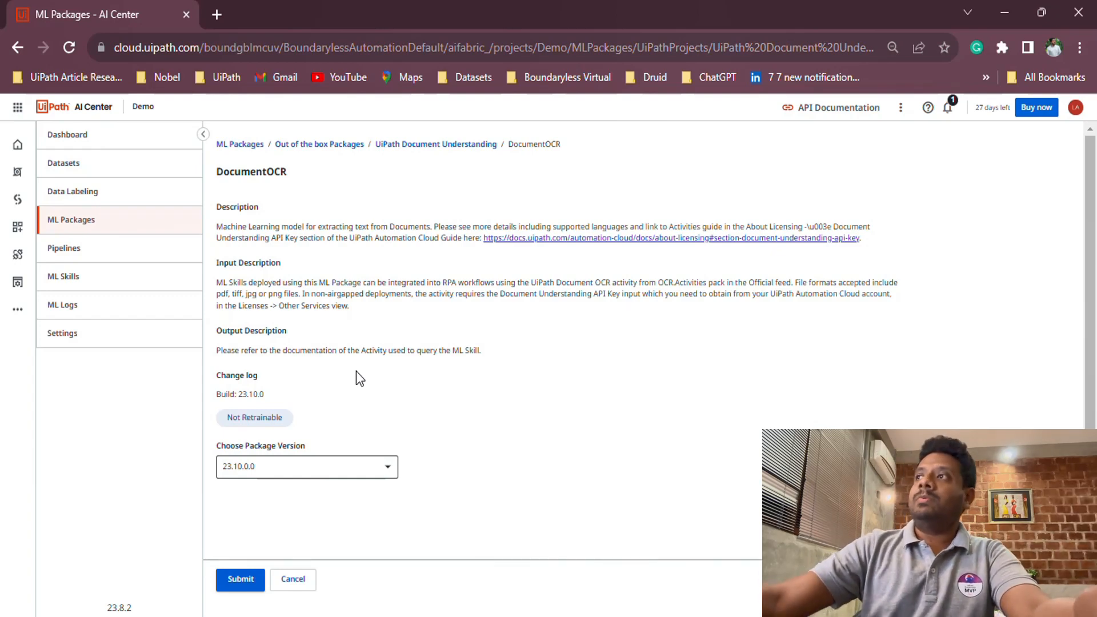
{"action": "mouse_move", "coordinate": [396, 372]}
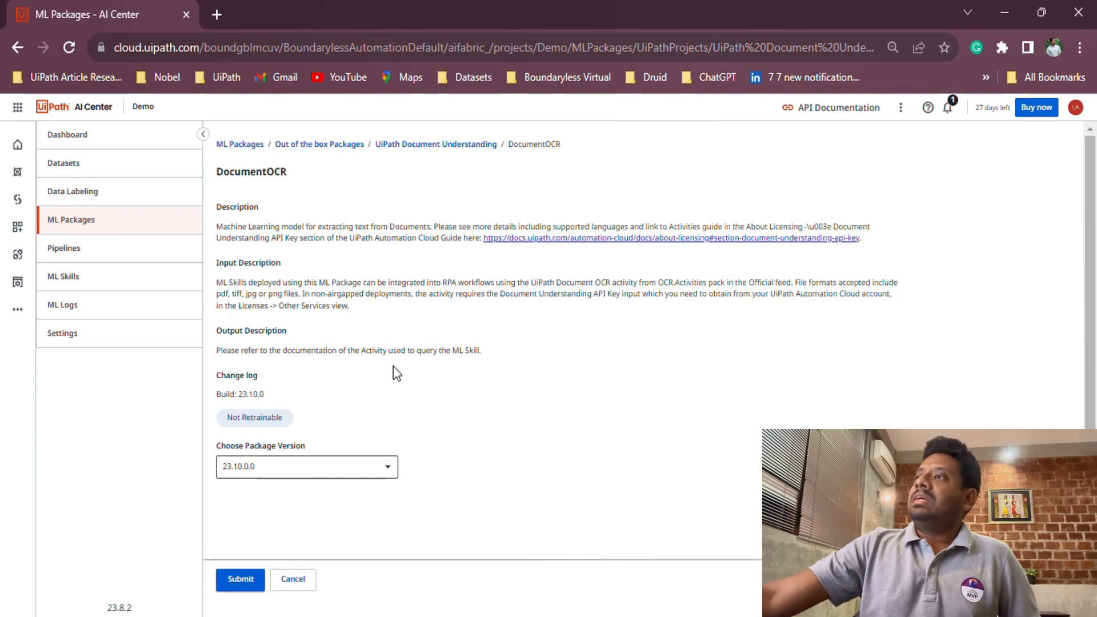
{"action": "mouse_move", "coordinate": [331, 528]}
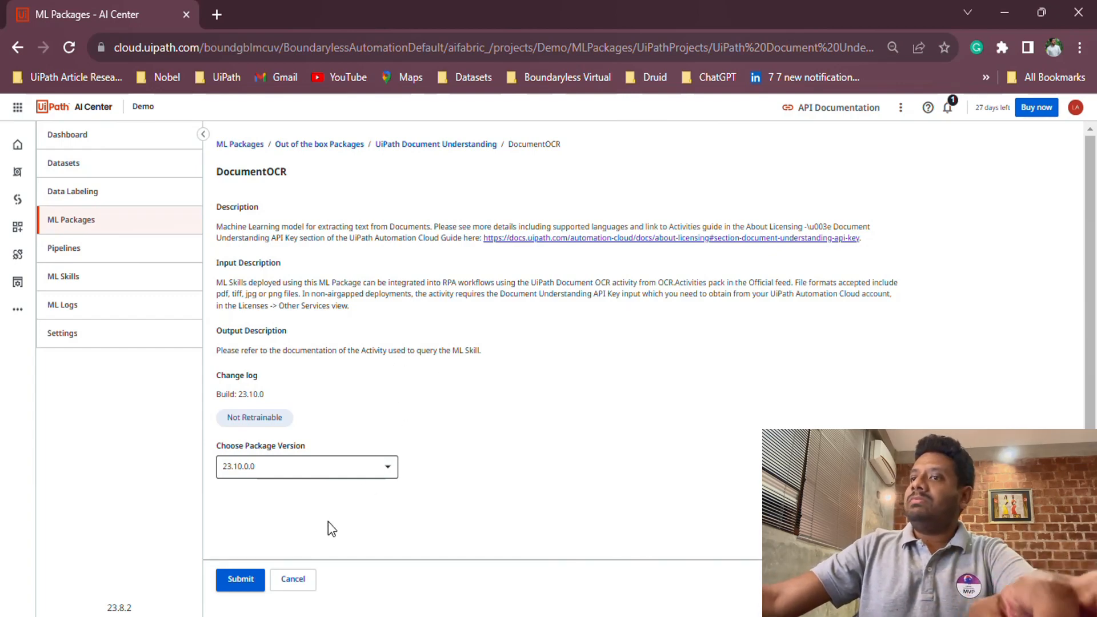
{"action": "mouse_move", "coordinate": [261, 248]}
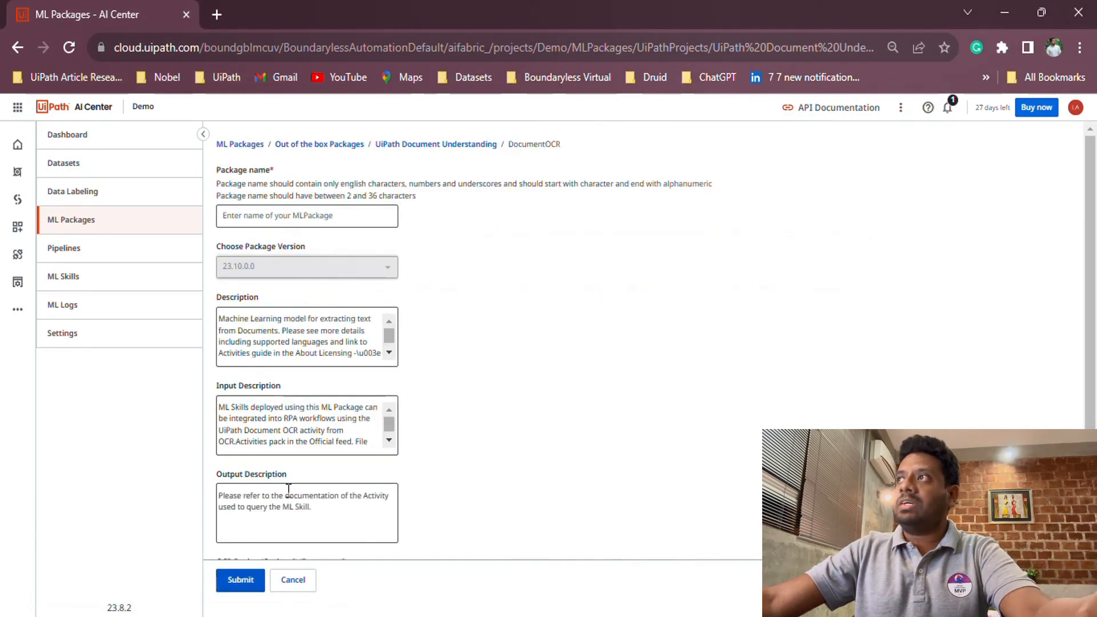
Name the new DocumentOCR package pkG_OCR and submit it as version 23.10.0, Undeployed
{"action": "left_click", "coordinate": [306, 216]}
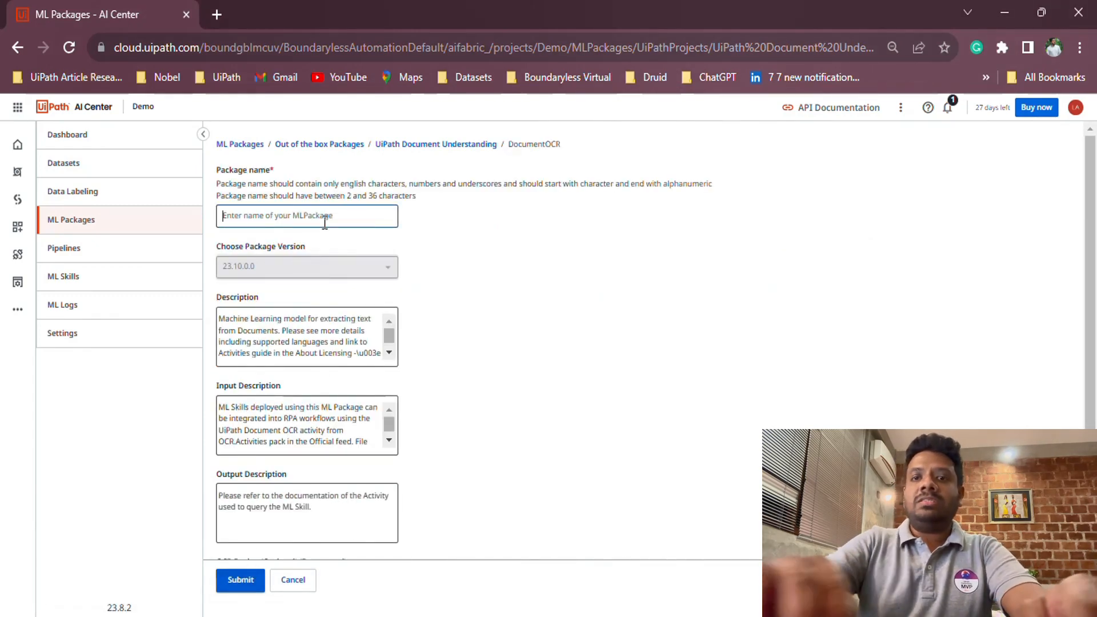
{"action": "type", "text": "test"}
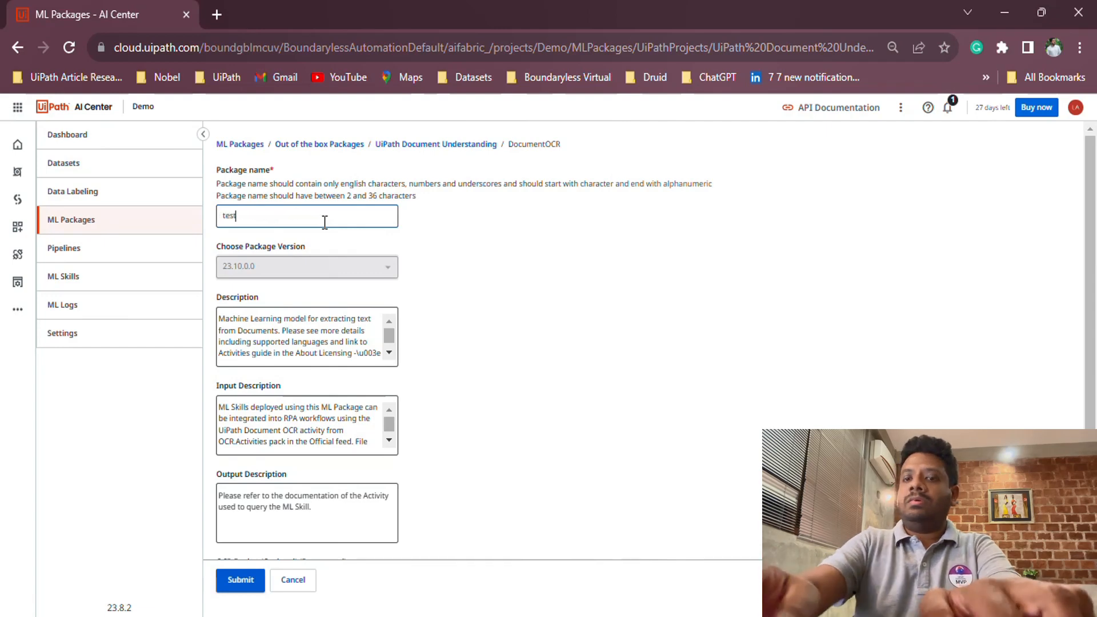
{"action": "type", "text": "pkG"}
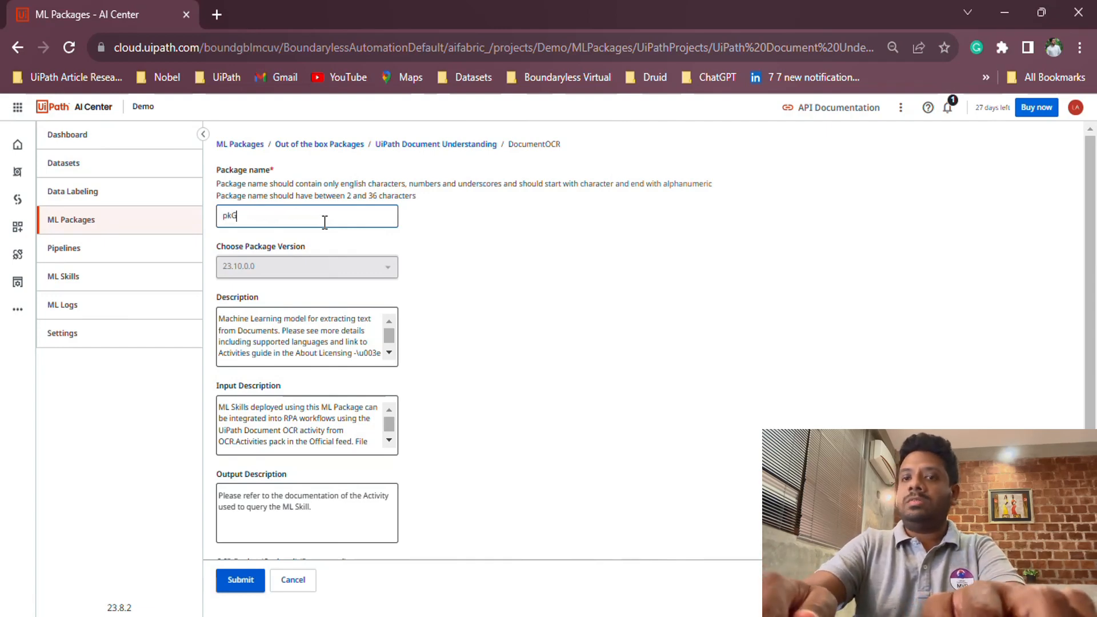
{"action": "type", "text": "_OCR"}
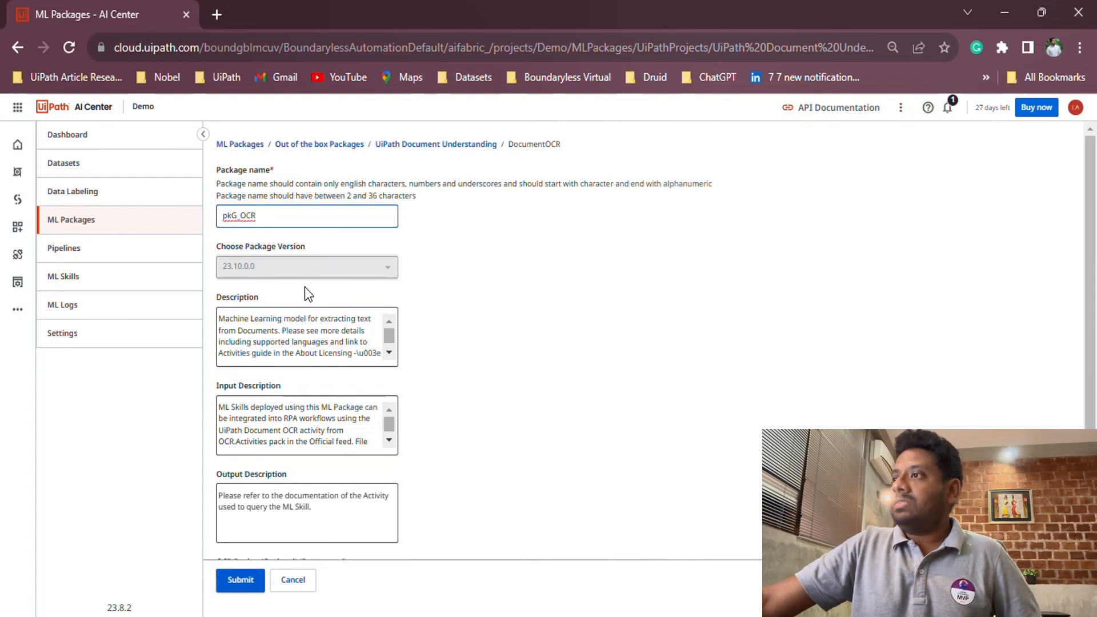
{"action": "left_click", "coordinate": [240, 581]}
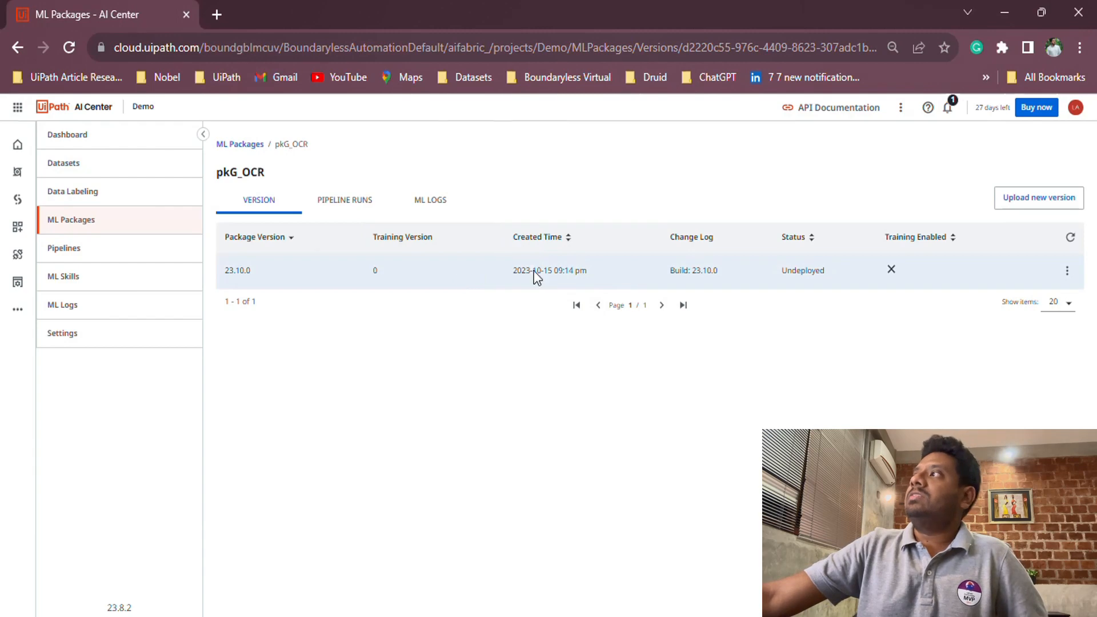
Show the ML Skills list containing Skill_DocOCR
{"action": "left_click", "coordinate": [63, 276]}
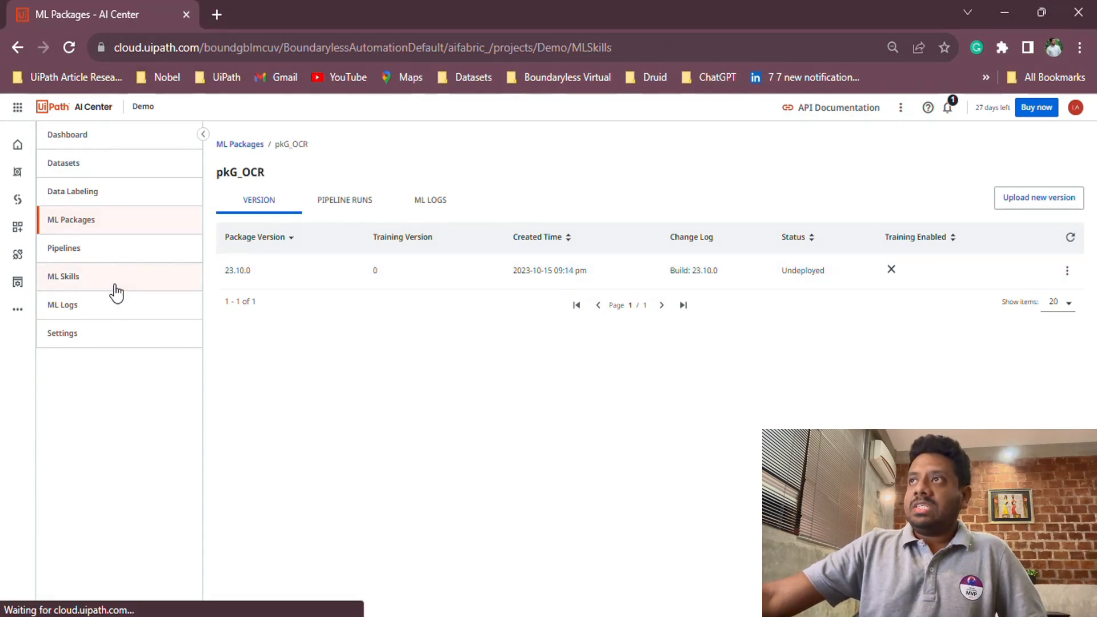
{"action": "left_click", "coordinate": [63, 276]}
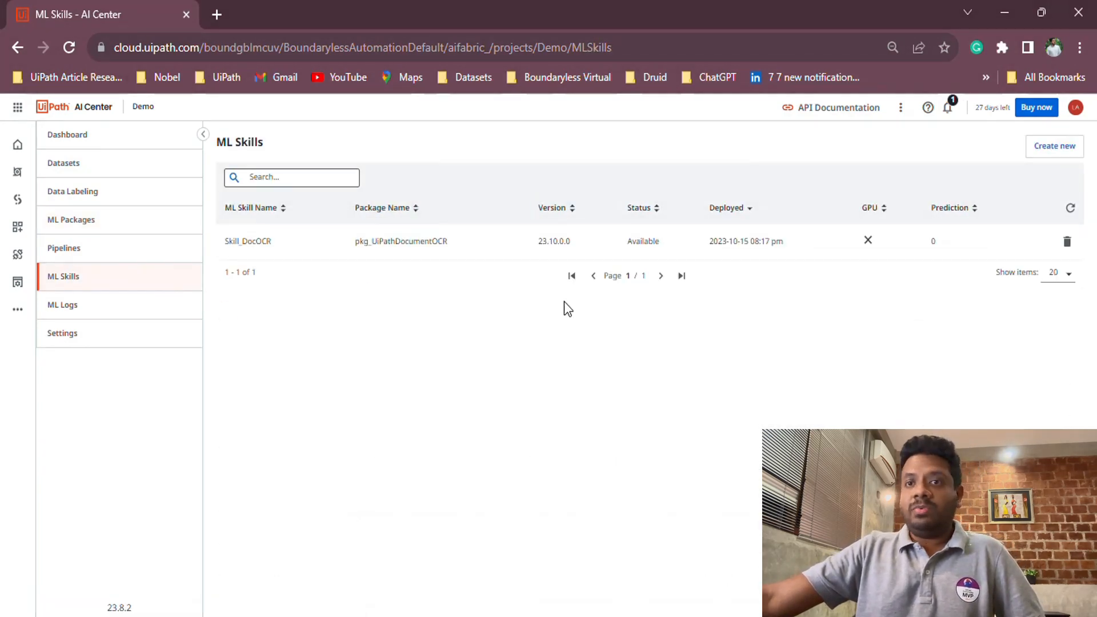
{"action": "mouse_move", "coordinate": [556, 252]}
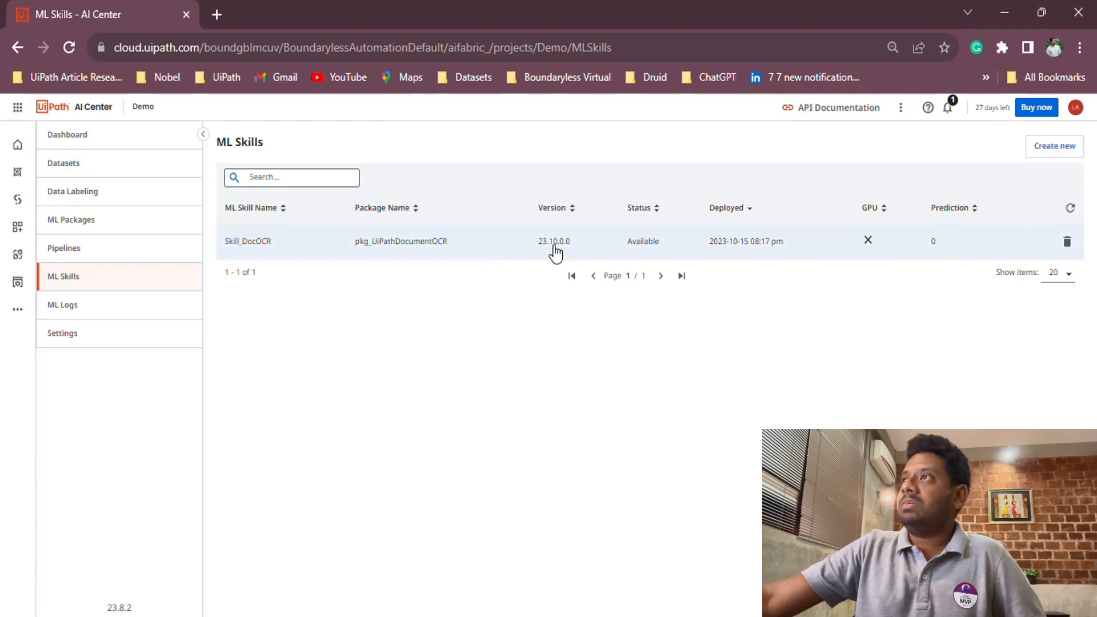
{"action": "mouse_move", "coordinate": [1053, 146]}
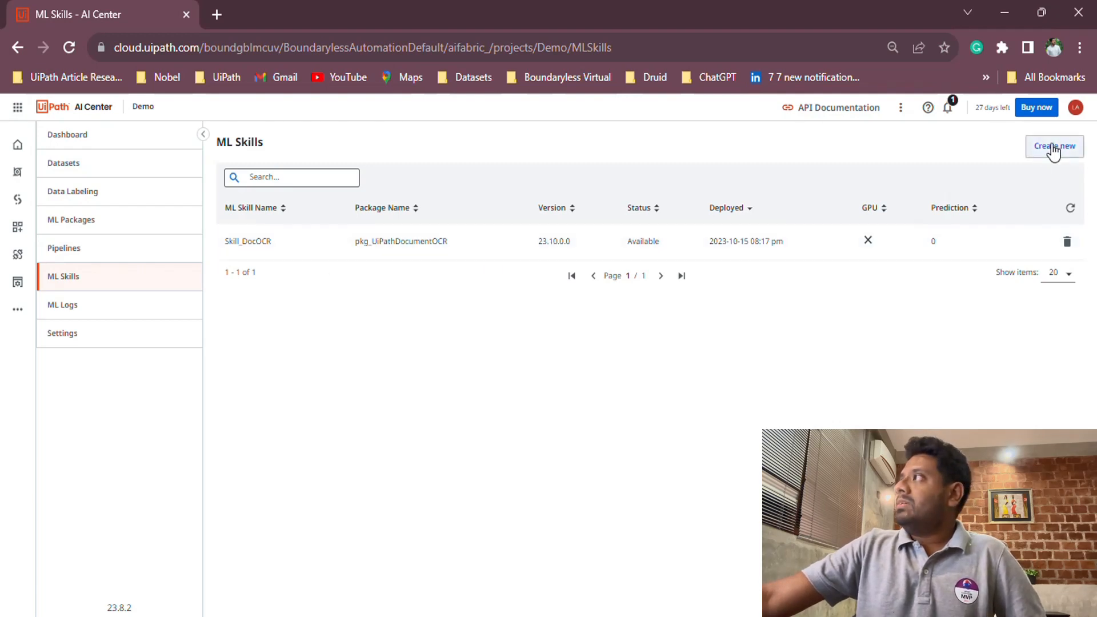
{"action": "left_click", "coordinate": [1054, 146]}
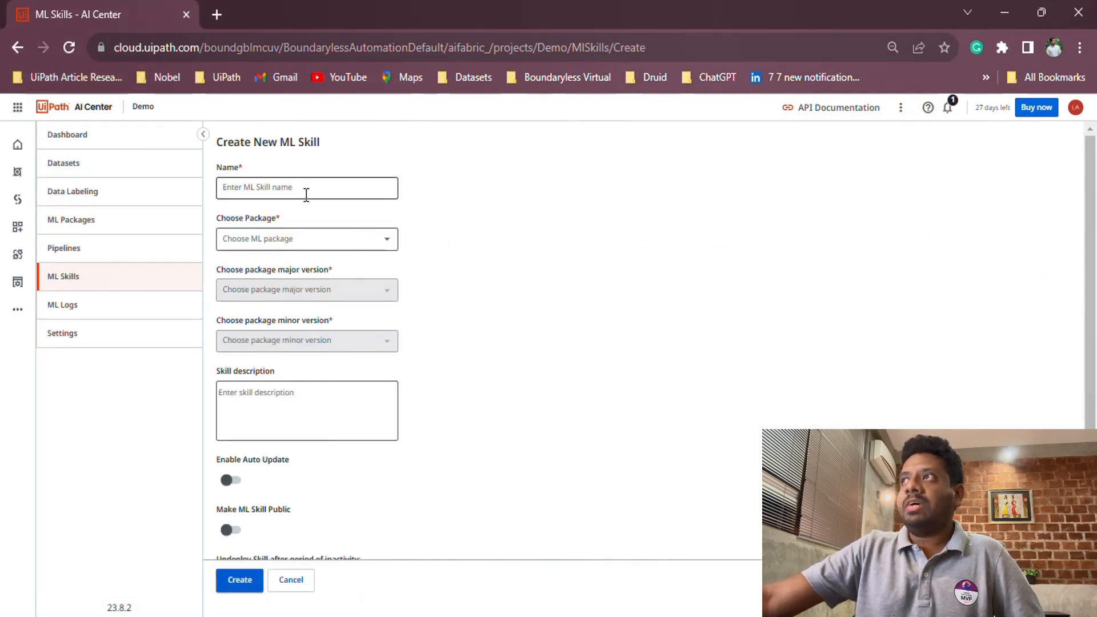
{"action": "left_click", "coordinate": [307, 239]}
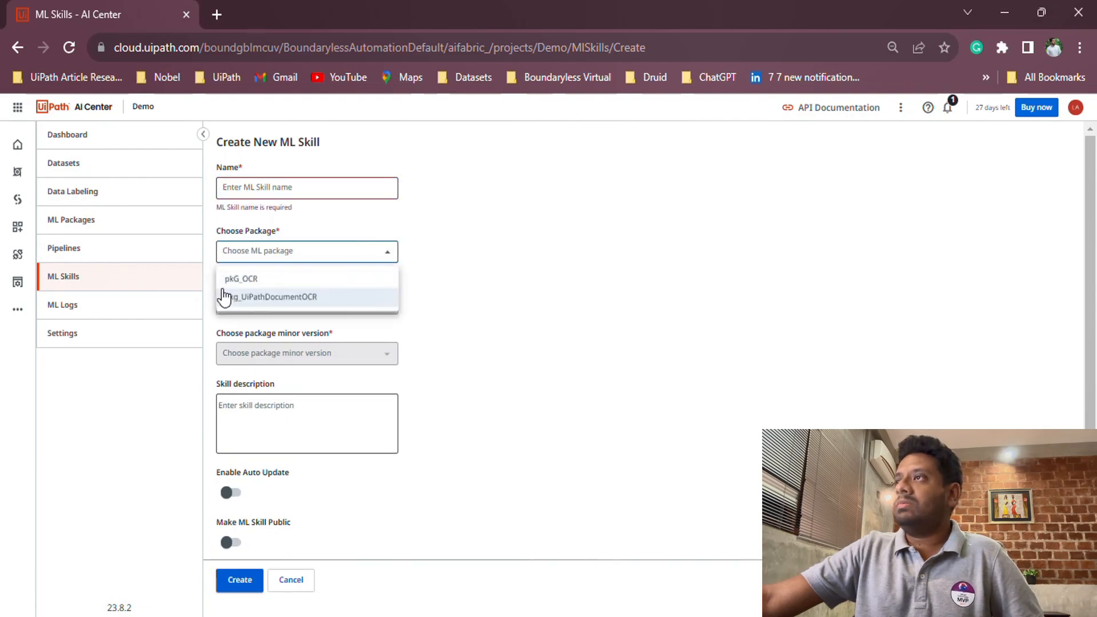
{"action": "left_click", "coordinate": [241, 278]}
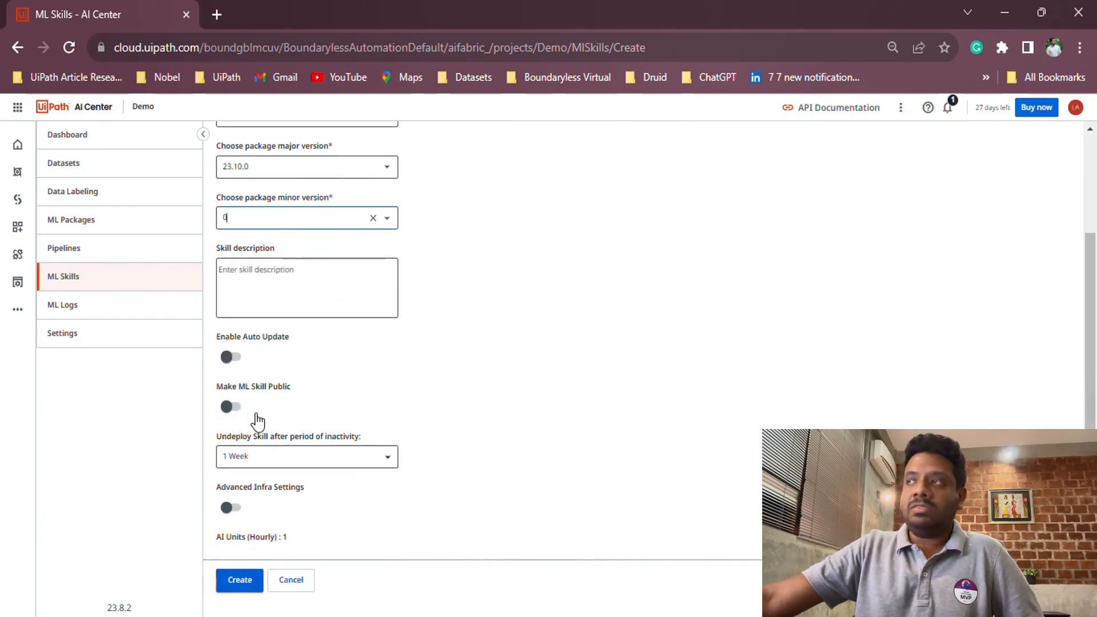
{"action": "mouse_move", "coordinate": [255, 406]}
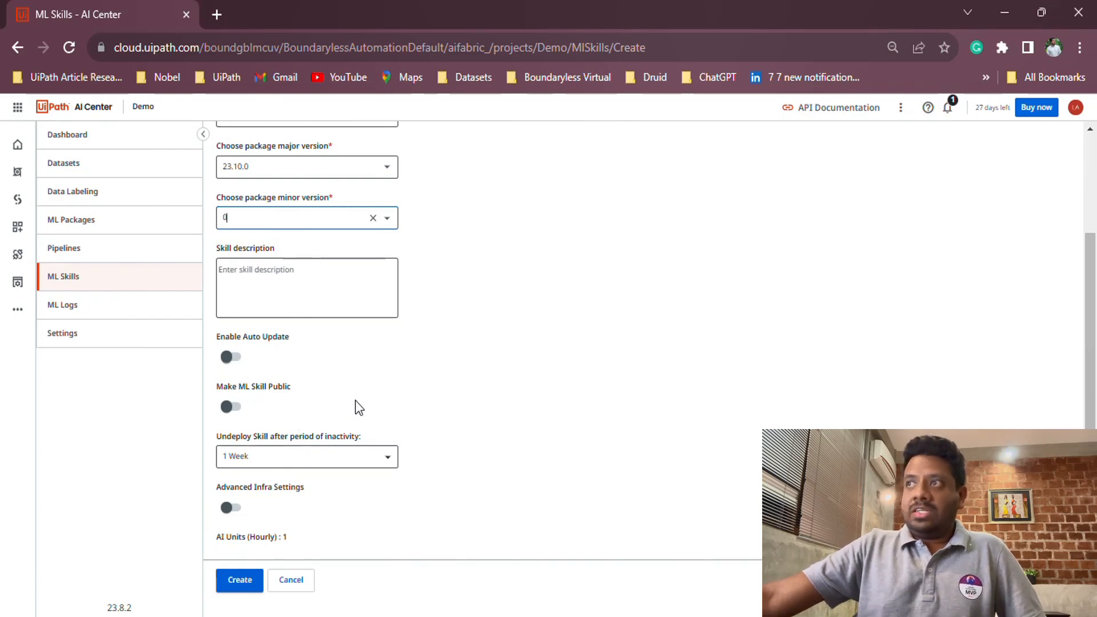
{"action": "mouse_move", "coordinate": [276, 419]}
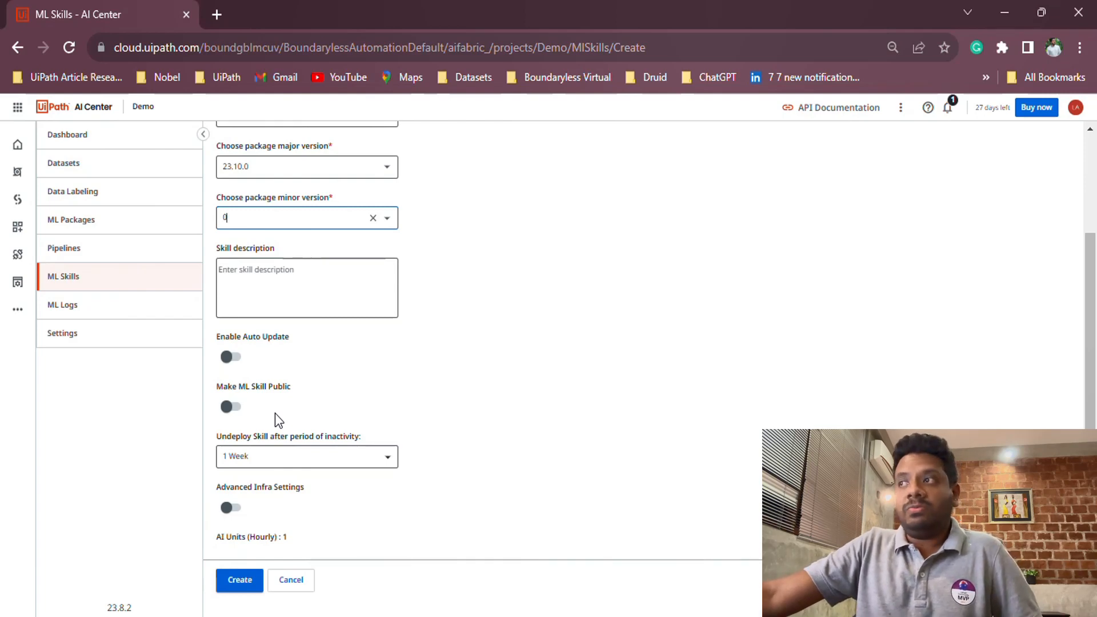
{"action": "mouse_move", "coordinate": [290, 579]}
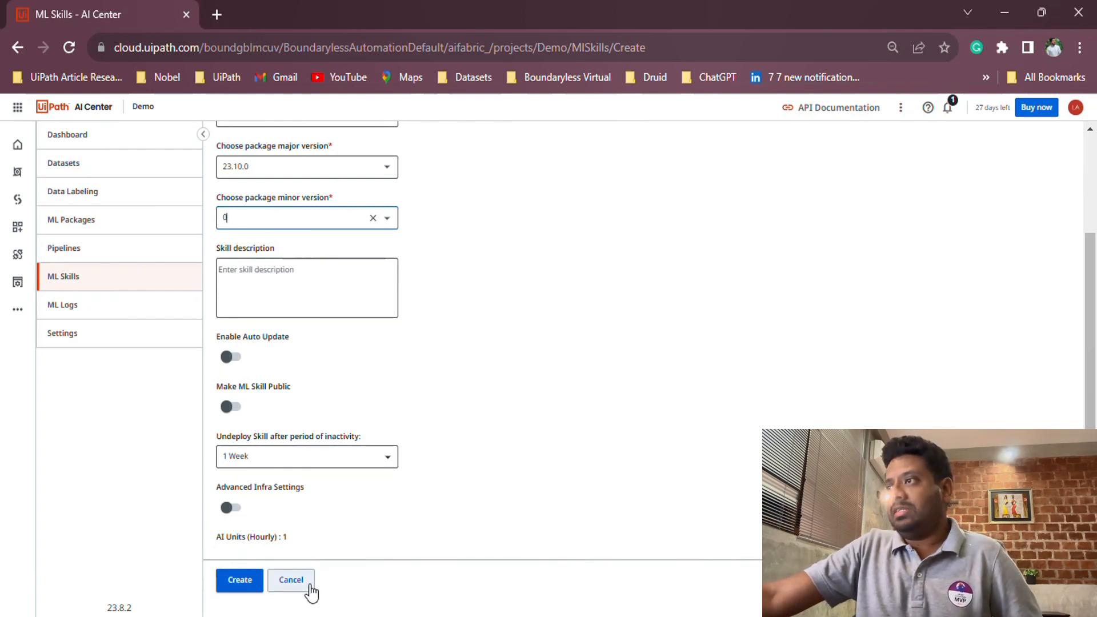
{"action": "left_click", "coordinate": [290, 581]}
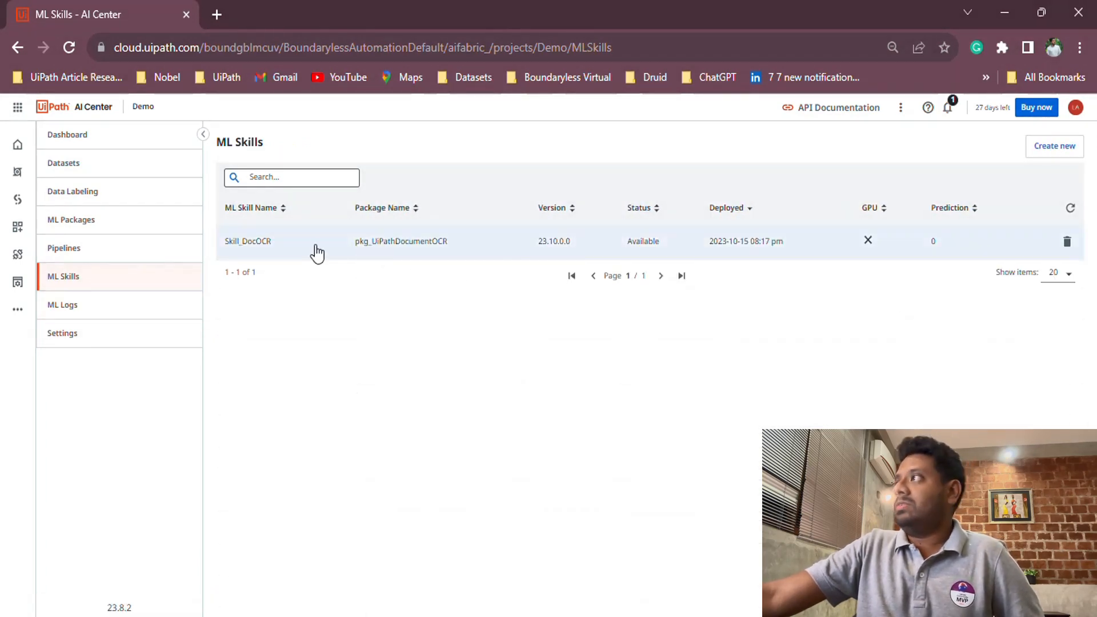
{"action": "mouse_move", "coordinate": [497, 242]}
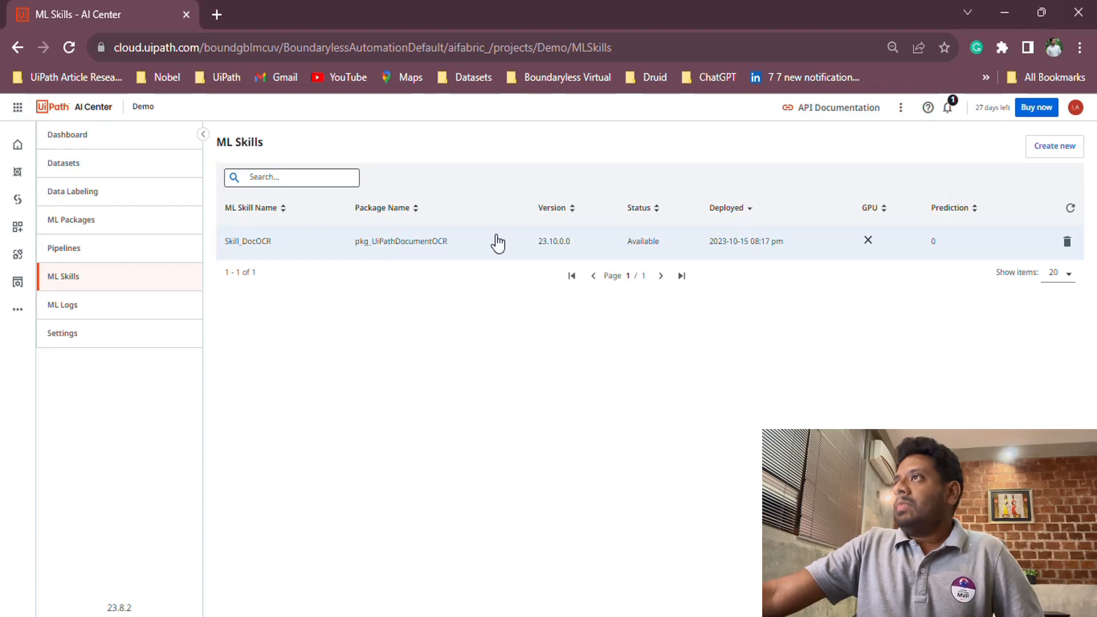
View Skill_DocOCR's details and select its public endpoint URL for copying
{"action": "left_click", "coordinate": [247, 241]}
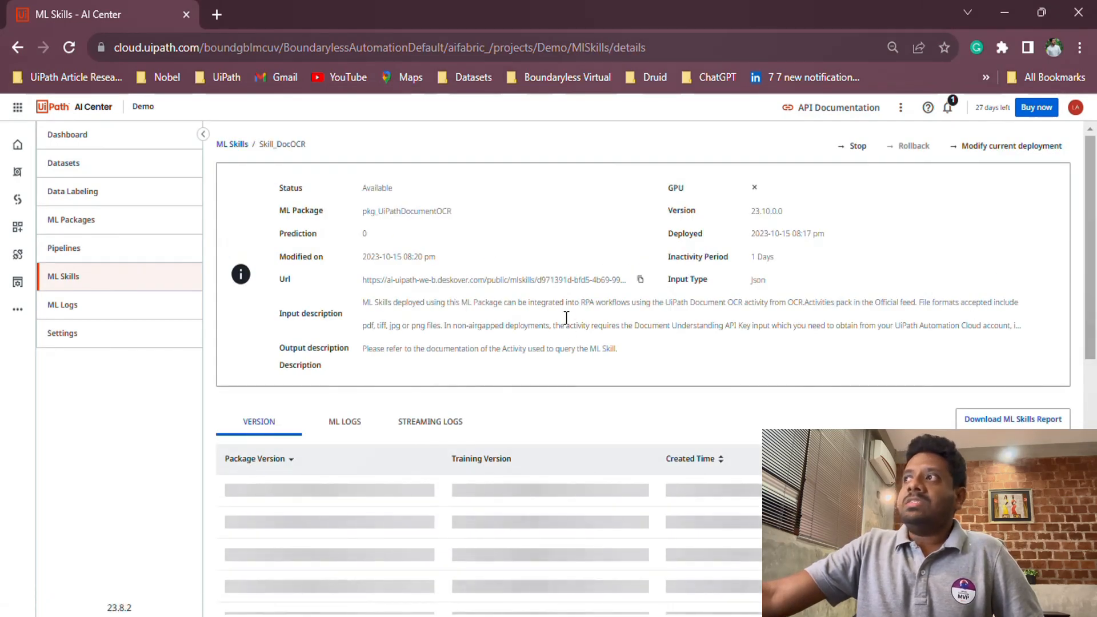
{"action": "double_click", "coordinate": [396, 279]}
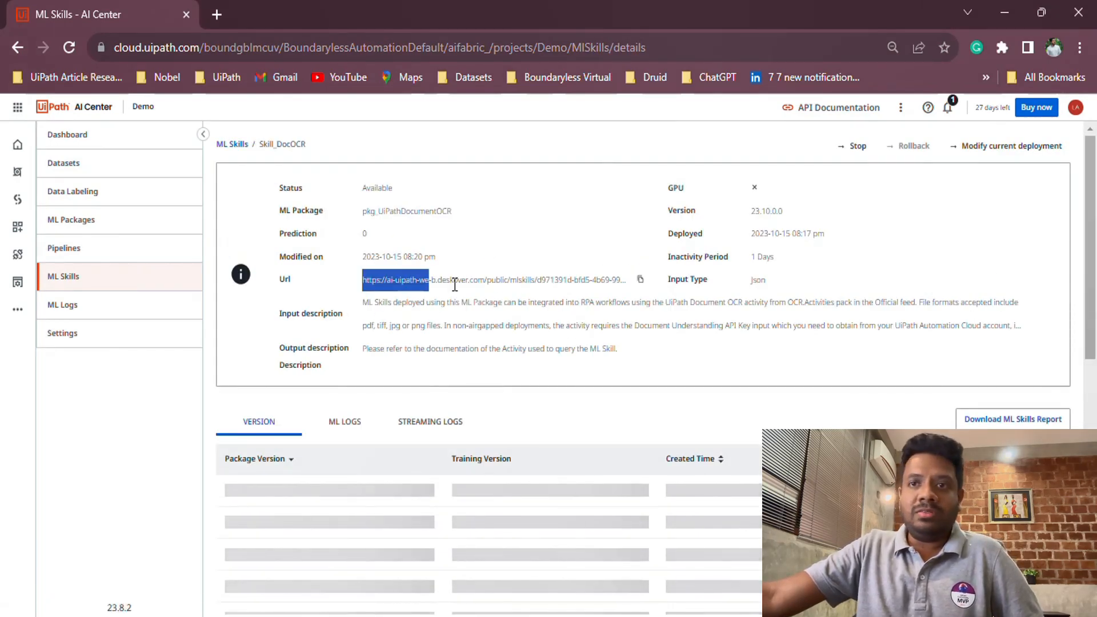